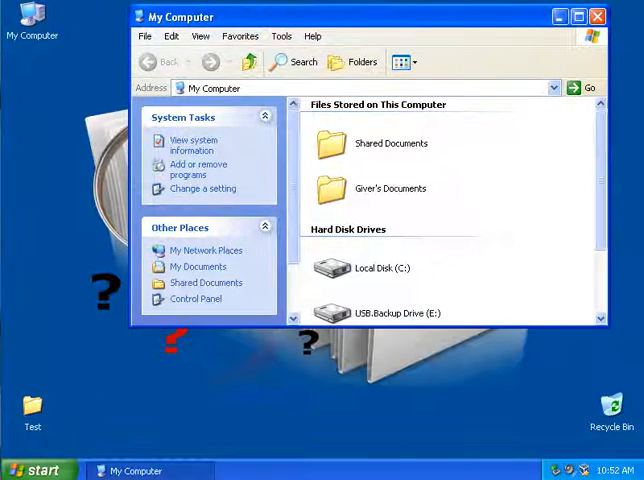
Browse from My Computer into the Test folder on USB.Backup Drive (E:)
scroll("down", 3)
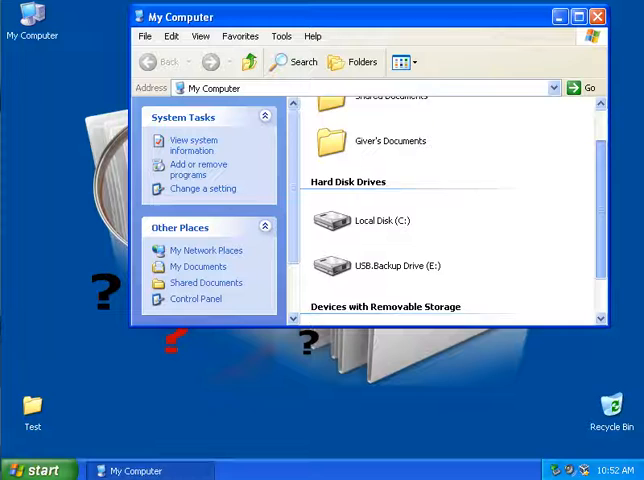
left_click(393, 237)
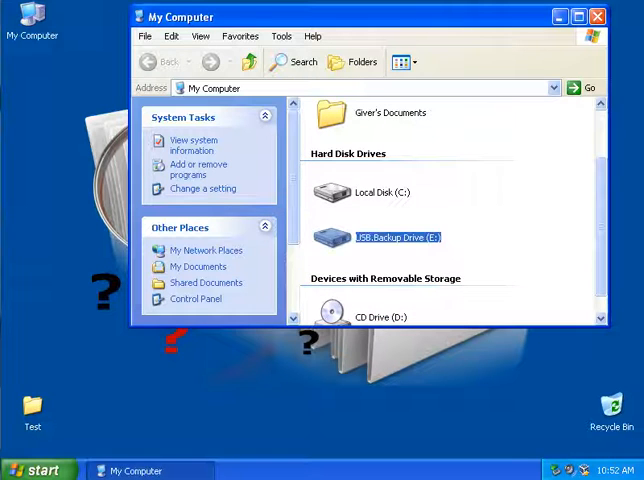
double_click(387, 237)
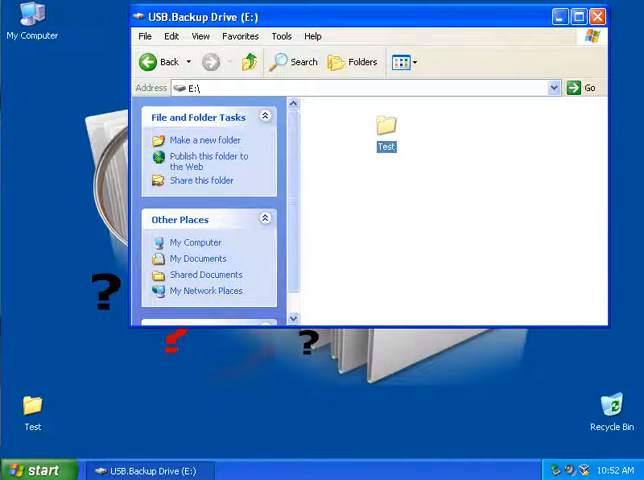
left_click(385, 126)
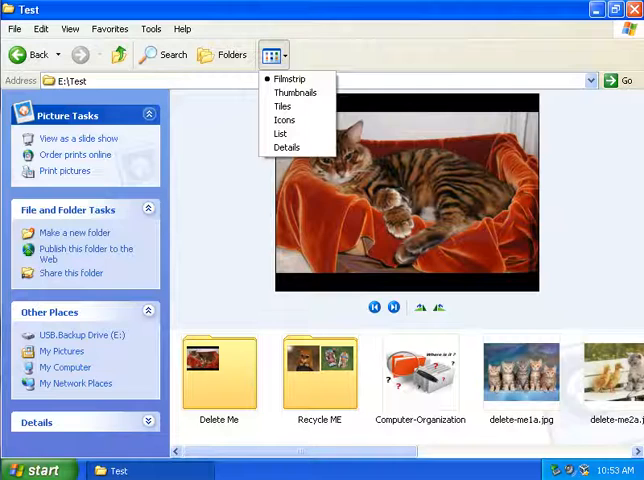
Show Test in List view, delete the three recycle-me files, and delete the Recycle ME folder
left_click(280, 133)
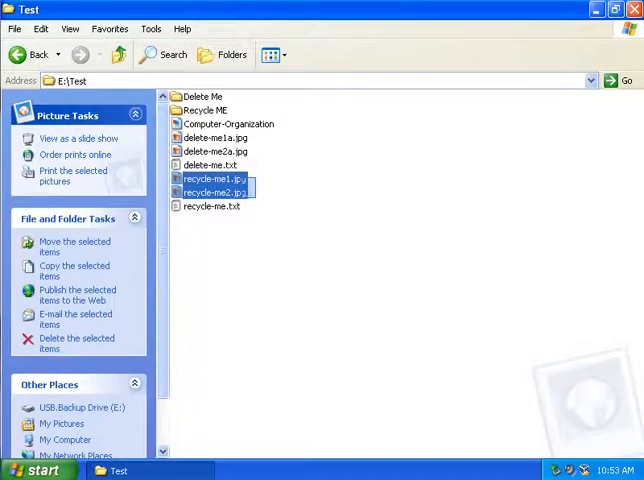
right_click(210, 205)
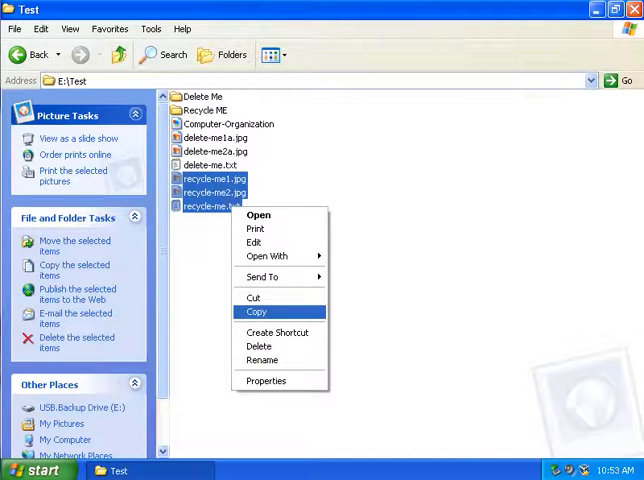
left_click(259, 346)
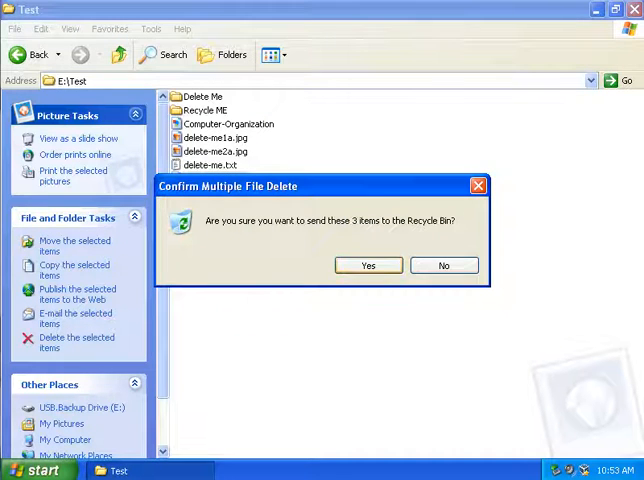
left_click(444, 265)
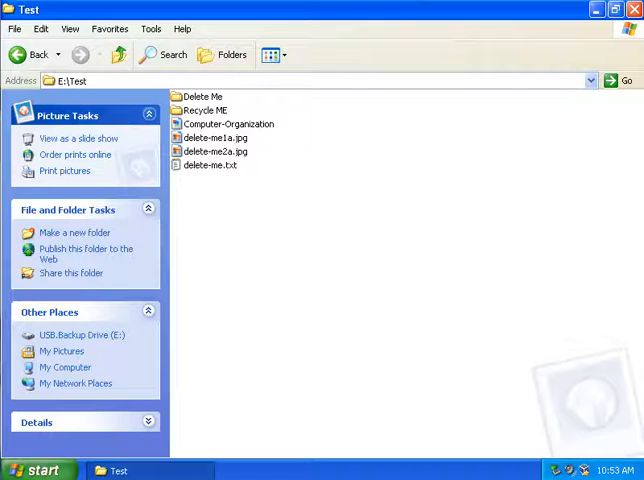
right_click(203, 110)
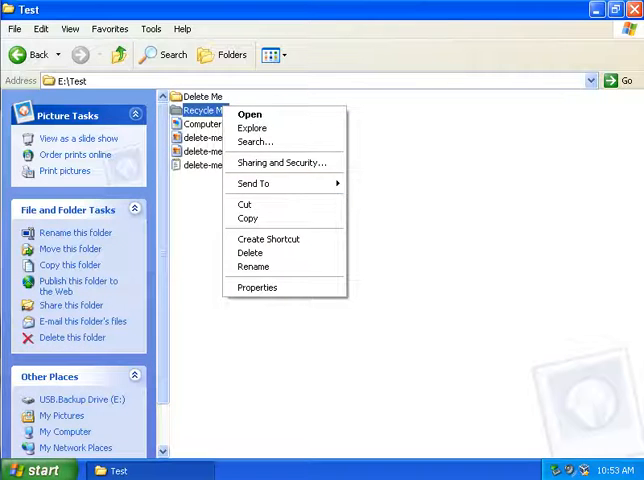
mouse_move(253, 183)
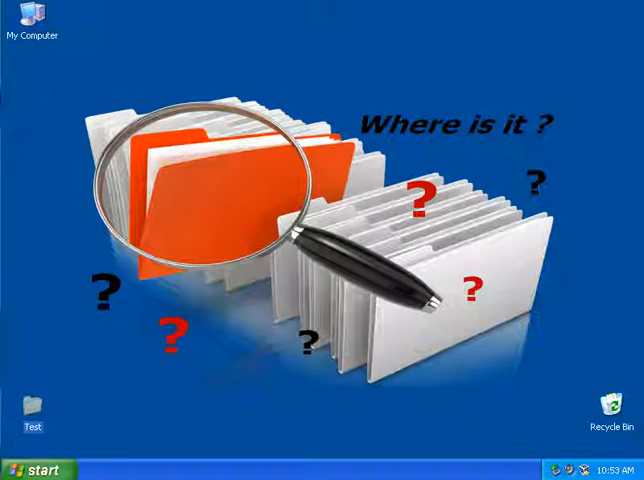
Reopen E:\Test and permanently delete its five remaining items
double_click(615, 400)
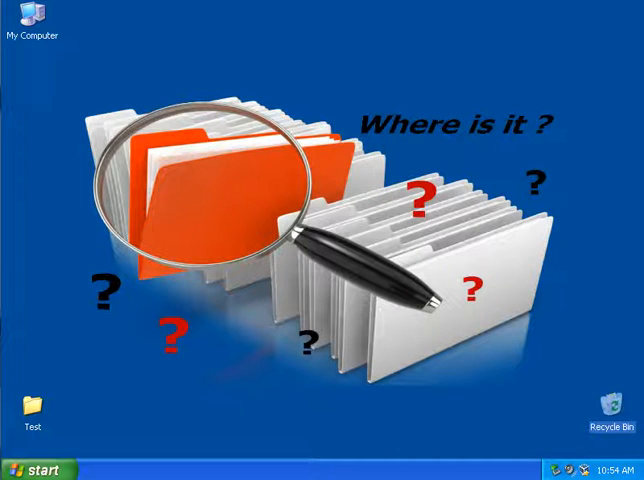
double_click(33, 17)
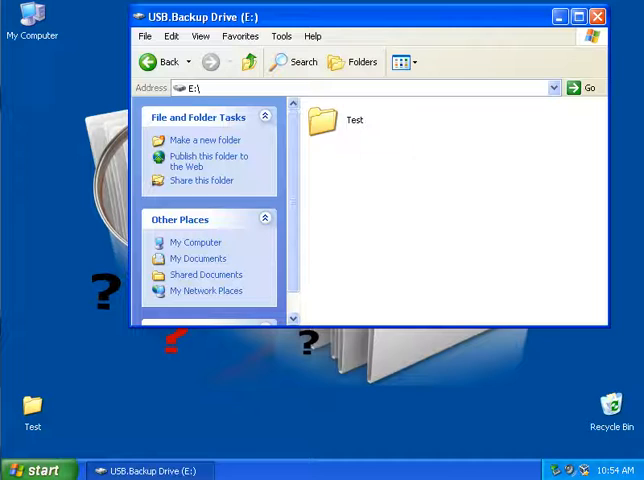
double_click(325, 119)
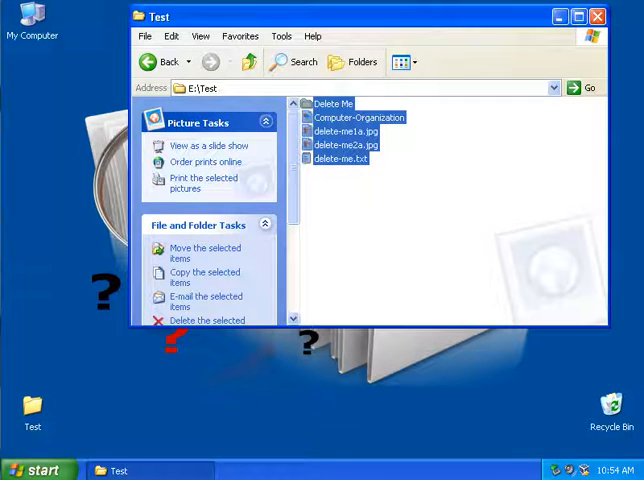
left_click(204, 320)
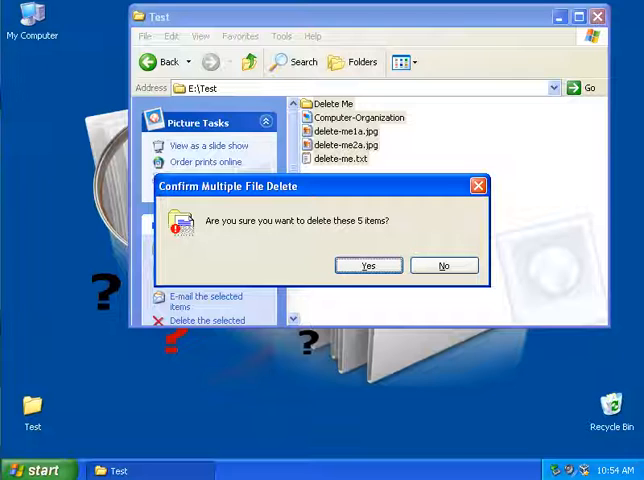
left_click(368, 265)
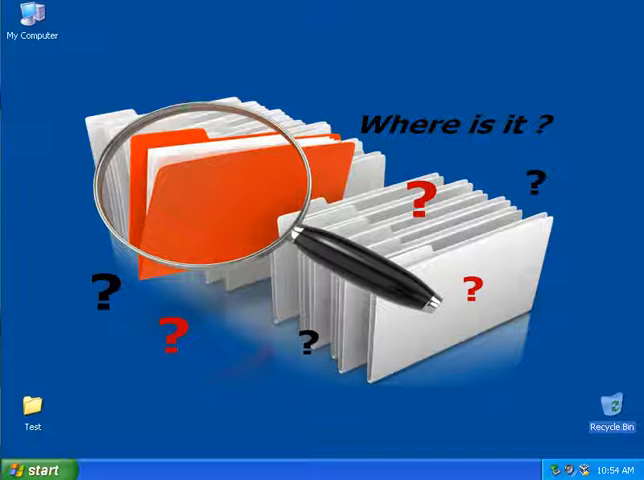
Open My Computer and scroll down to the CD drive holding Hiren's BootCD
double_click(34, 25)
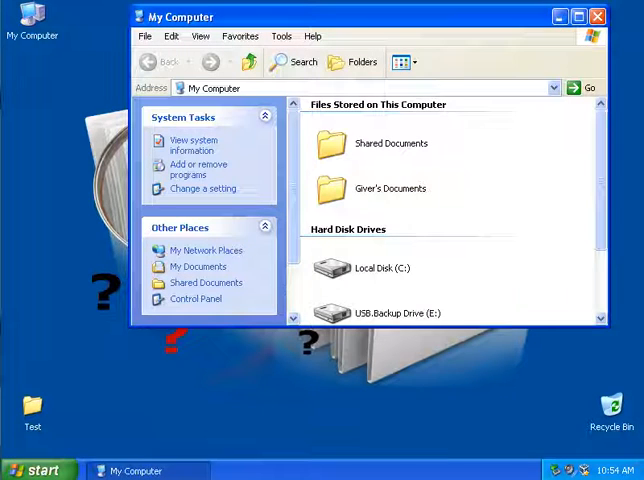
scroll("down", 3)
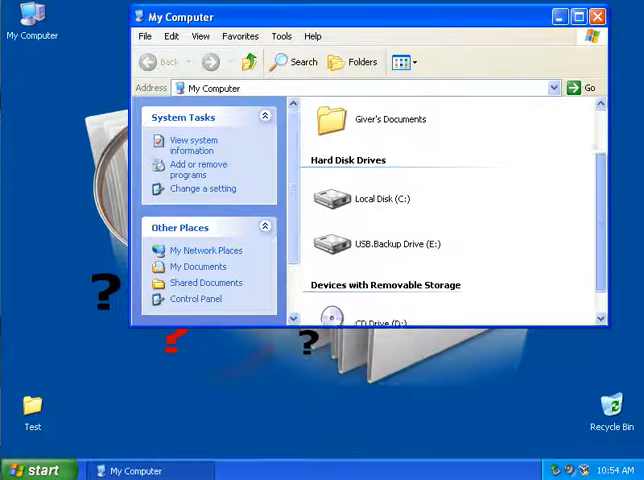
mouse_move(380, 243)
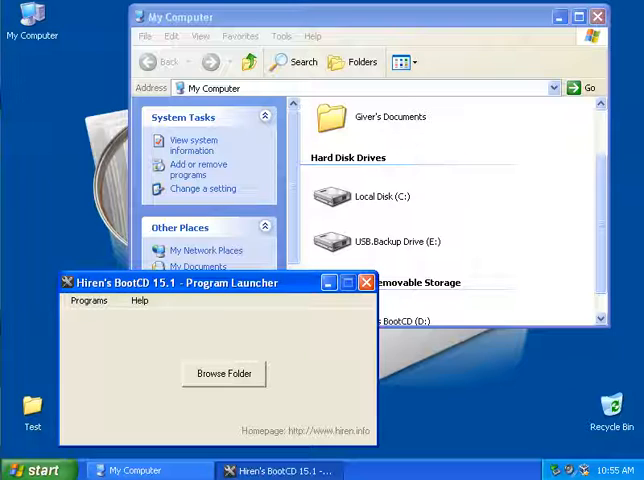
Browse the Hiren's BootCD launcher menu to the Recovery programs list
left_click(88, 301)
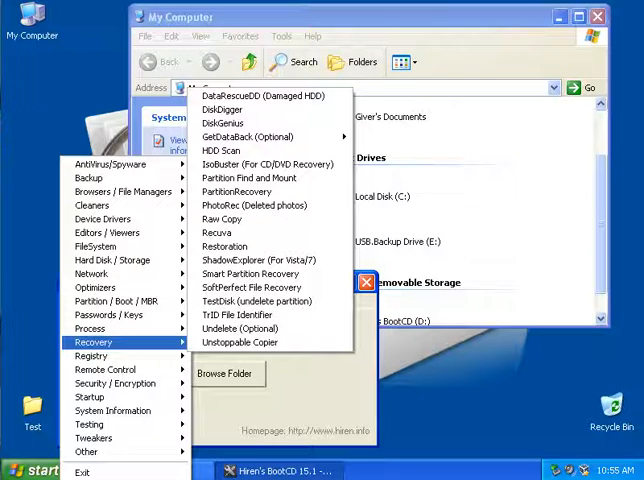
mouse_move(224, 232)
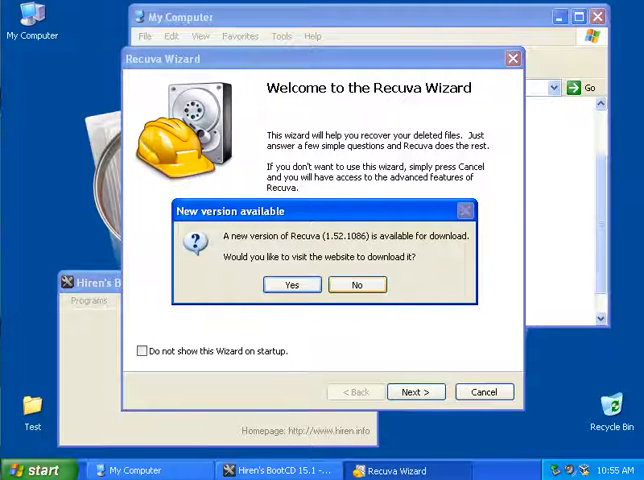
Decline the Recuva update and set the wizard to search USB.Backup Drive (E:)
left_click(357, 285)
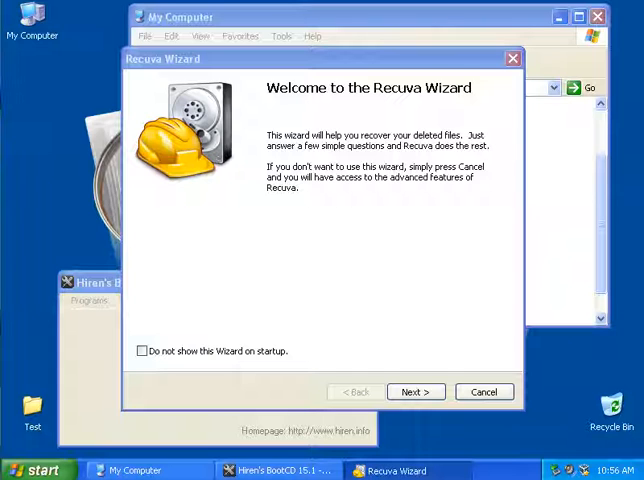
left_click(415, 391)
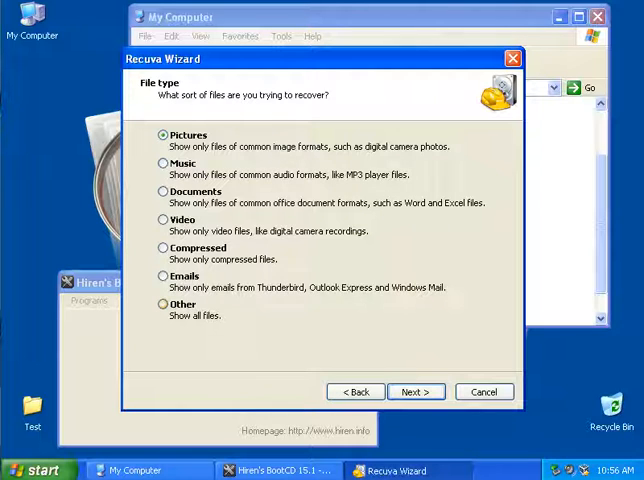
left_click(416, 391)
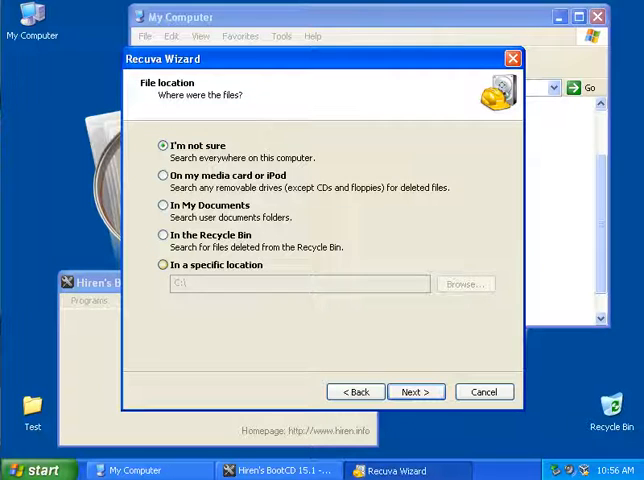
left_click(160, 265)
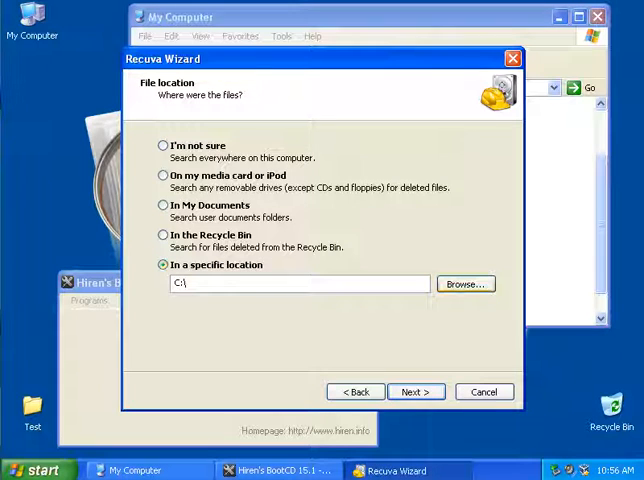
left_click(464, 284)
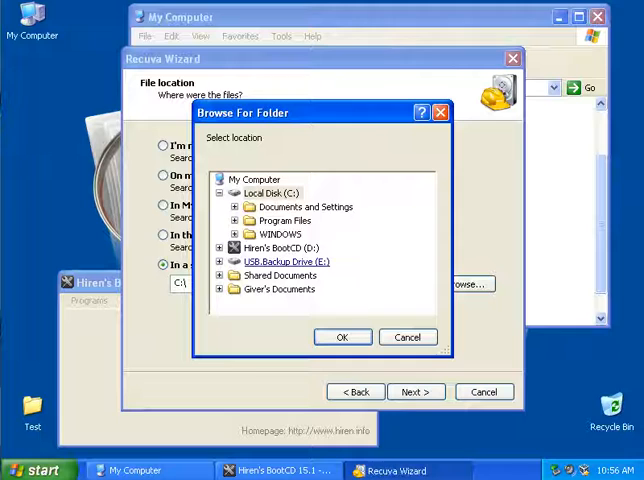
left_click(343, 337)
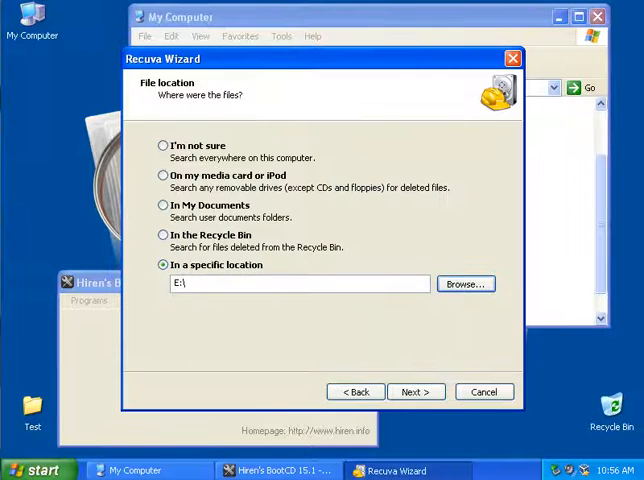
left_click(415, 391)
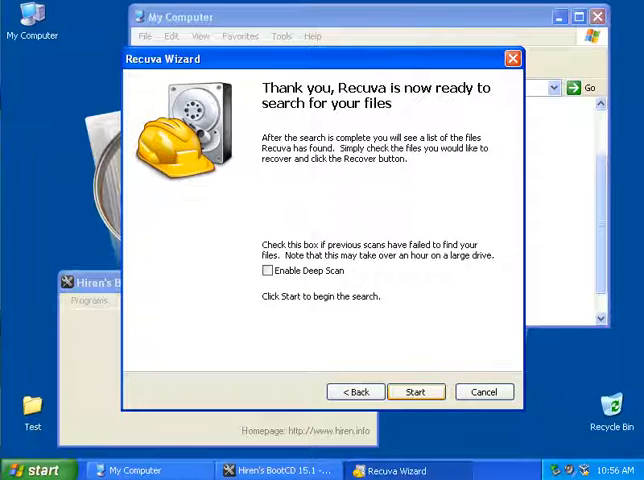
Scan drive E: and list the 16 recoverable deleted files
left_click(415, 391)
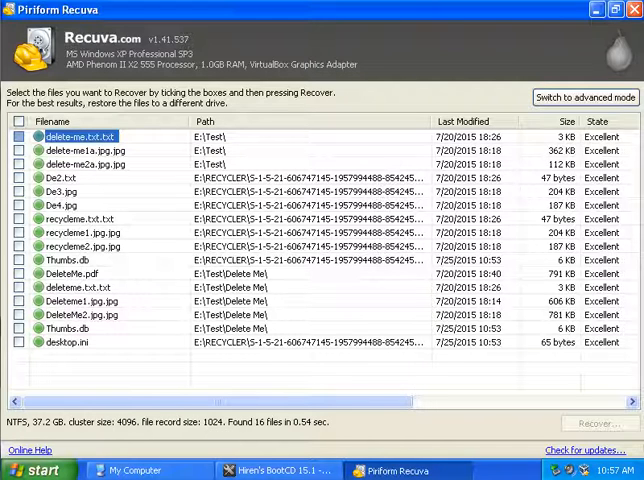
left_click(80, 218)
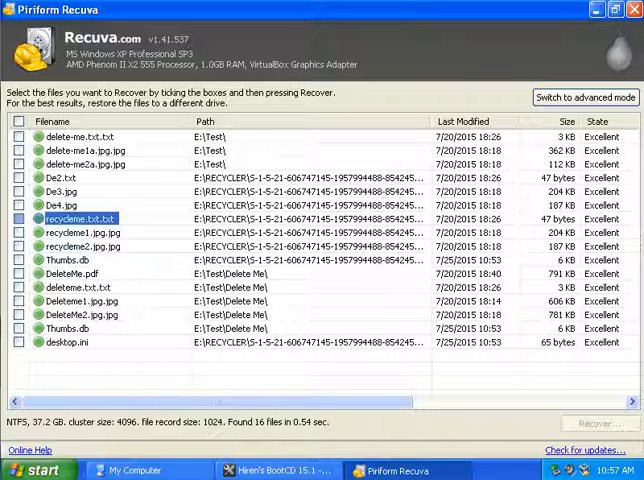
Check all 16 found files and recover them into a new desktop folder named 'saved'
left_click(18, 121)
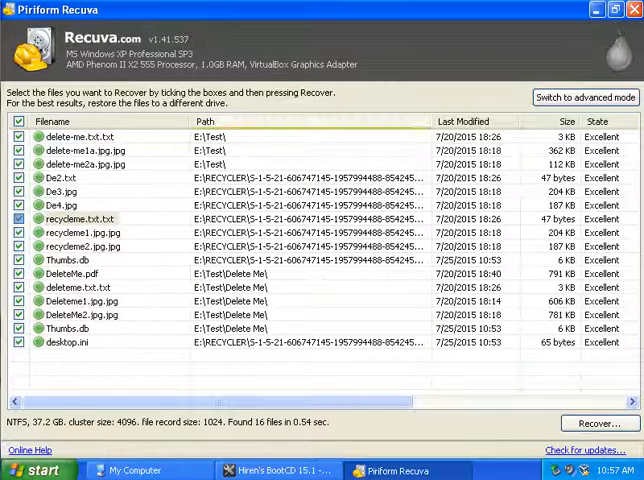
left_click(595, 423)
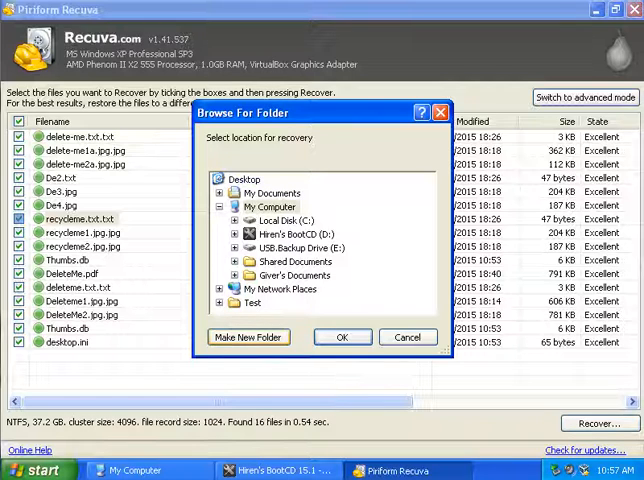
left_click(243, 179)
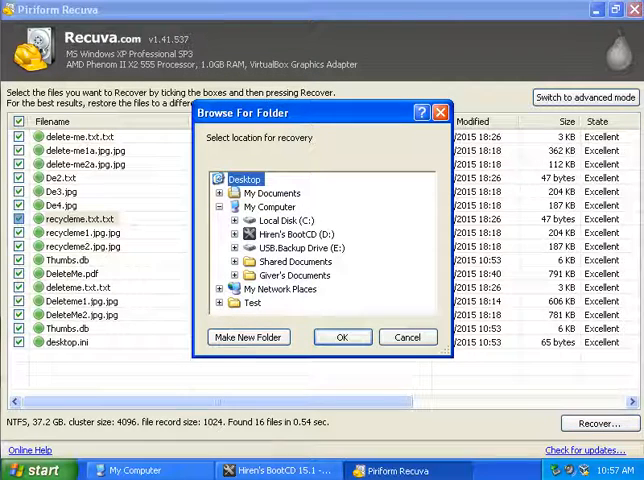
left_click(248, 336)
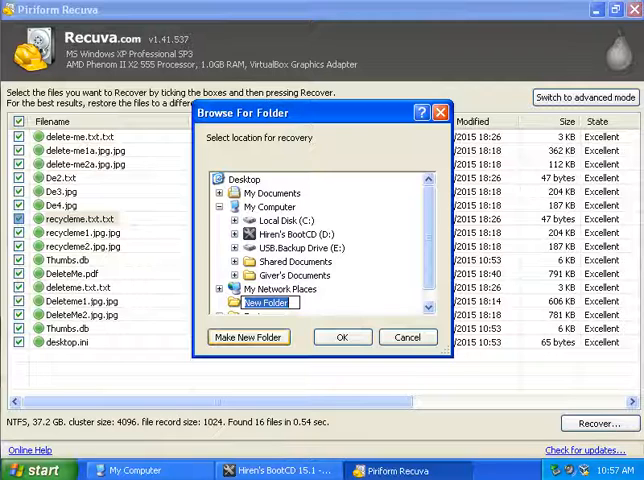
type("saved")
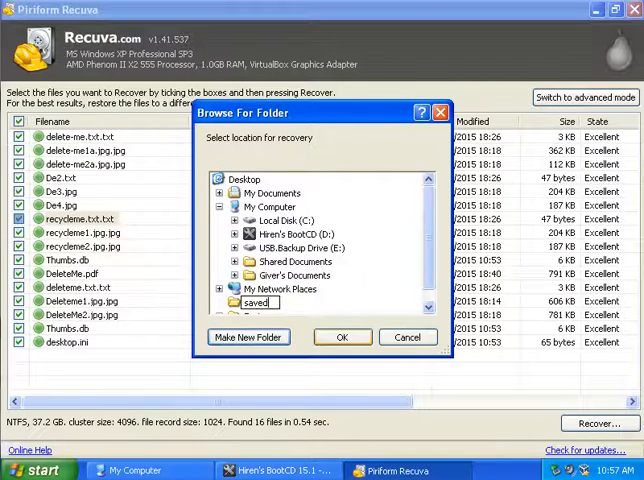
left_click(342, 337)
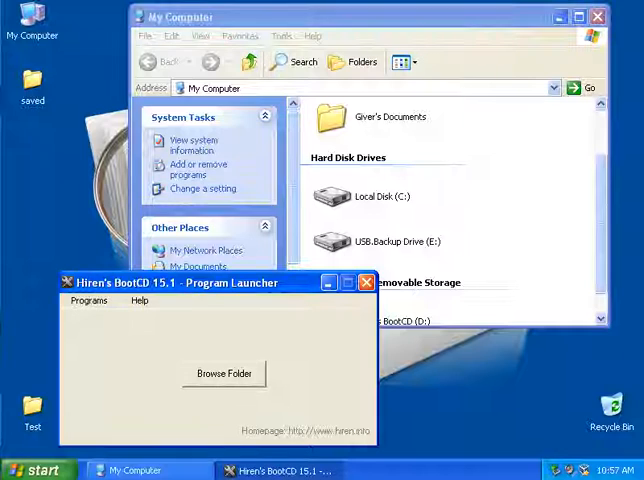
Open Deleteme1.jpg from the saved folder and maximize the picture viewer
left_click(360, 282)
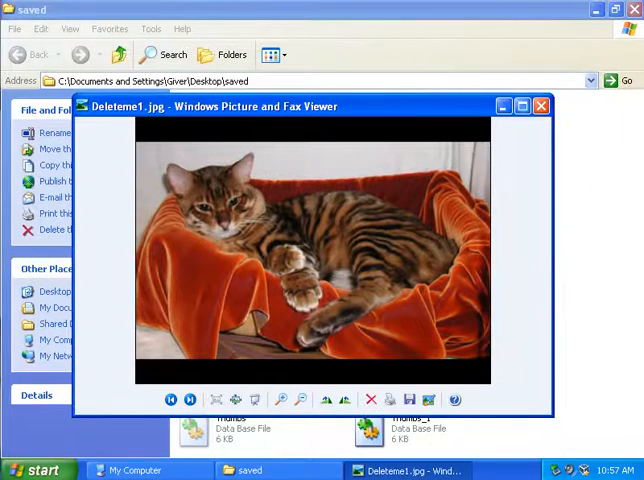
left_click(521, 106)
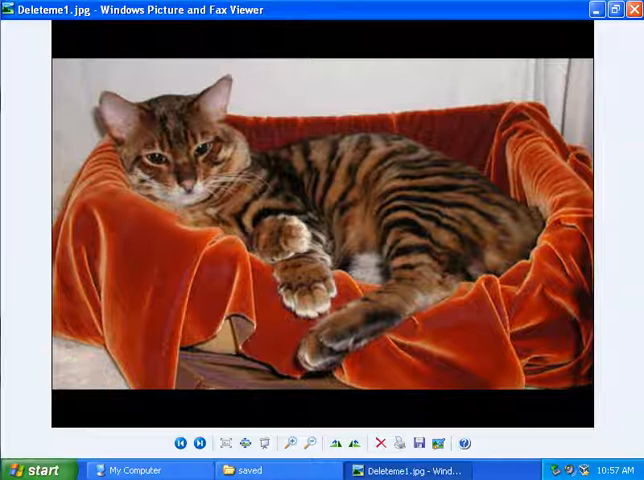